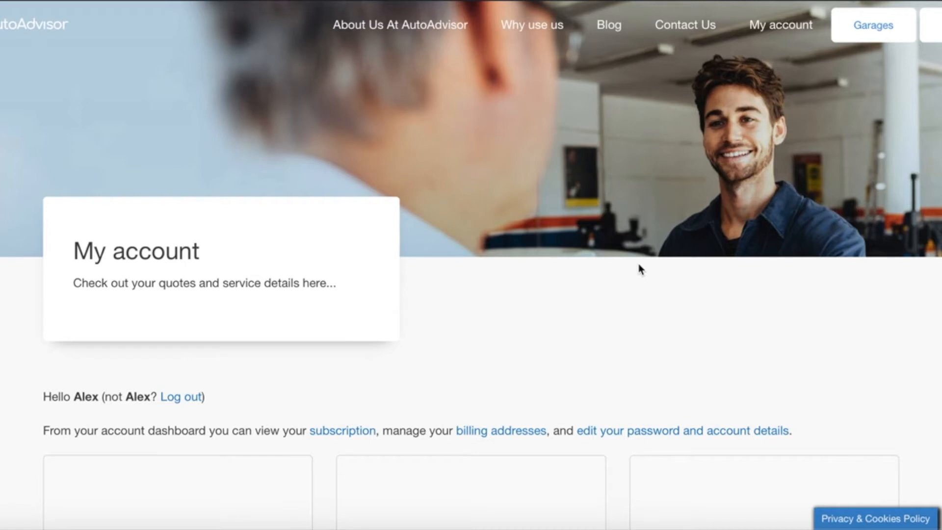
pyautogui.moveTo(541, 291)
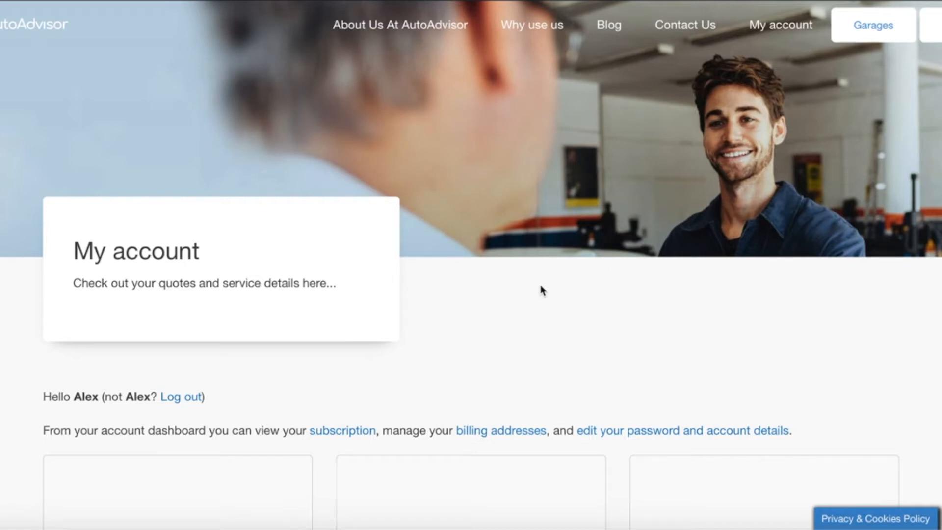
pyautogui.scroll(-3)
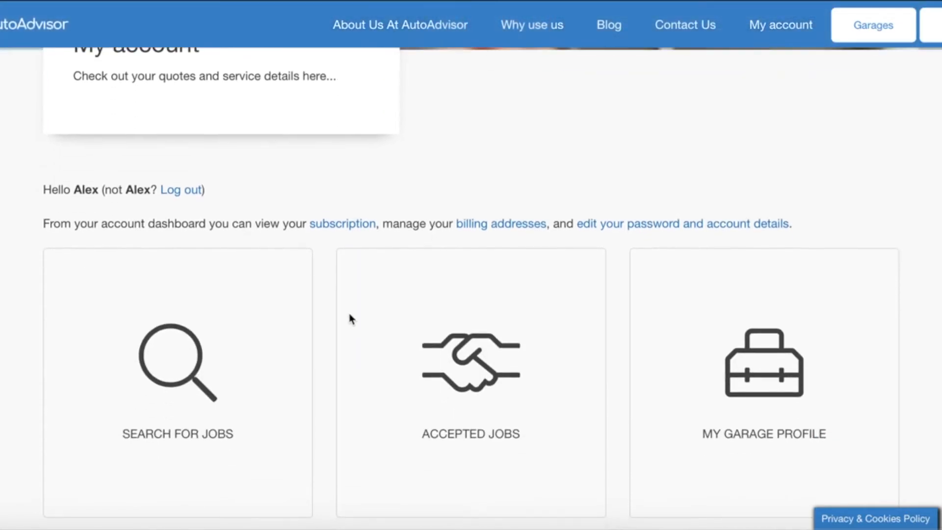
pyautogui.scroll(-3)
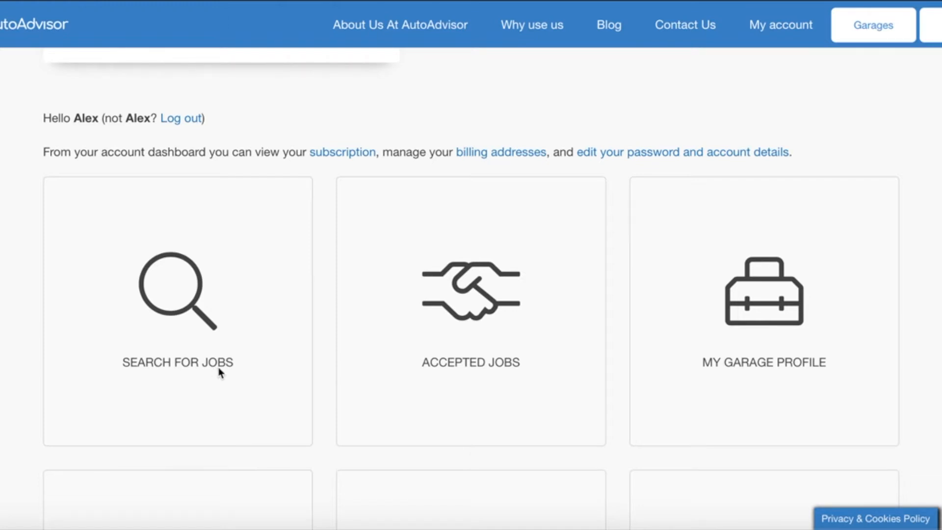
pyautogui.moveTo(443, 391)
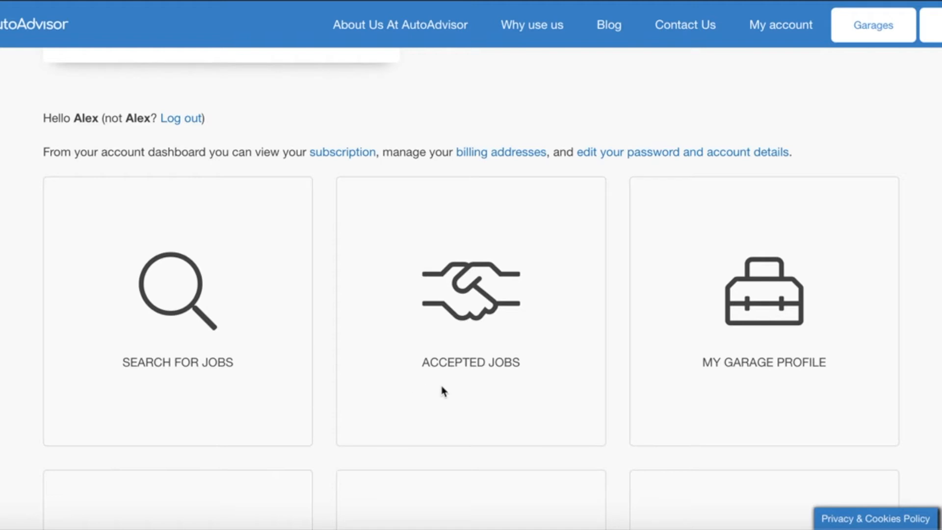
pyautogui.moveTo(437, 392)
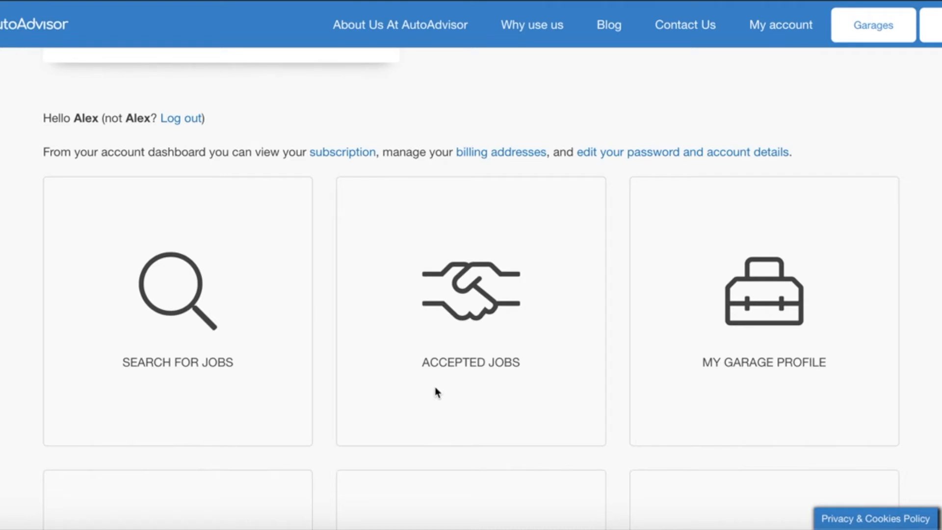
pyautogui.moveTo(452, 389)
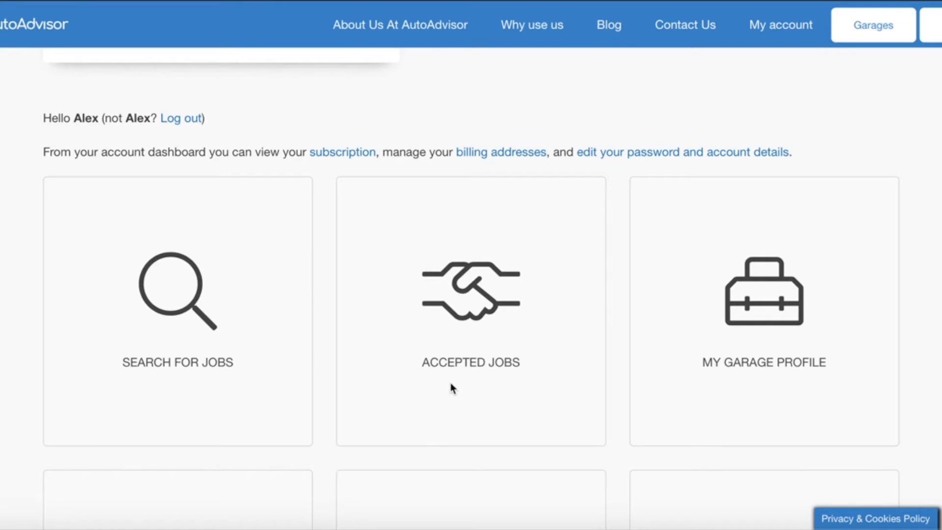
pyautogui.moveTo(729, 393)
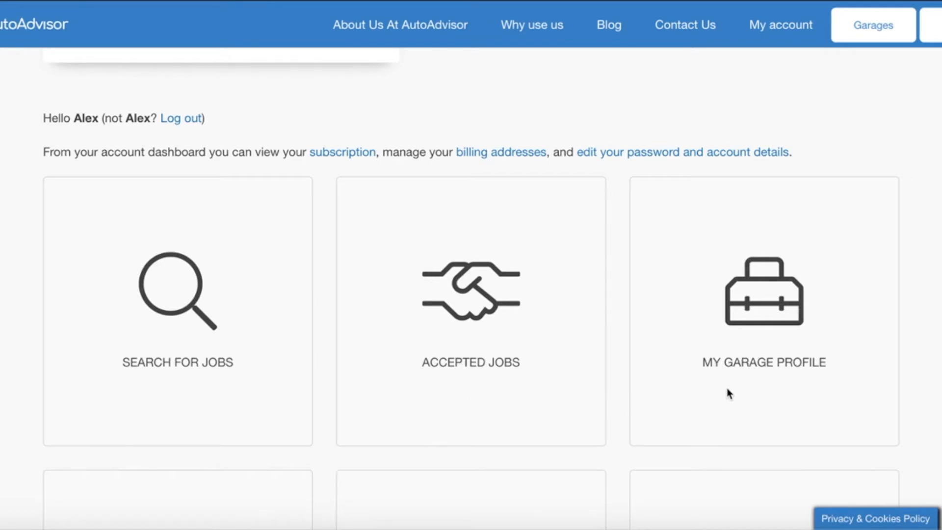
pyautogui.moveTo(727, 389)
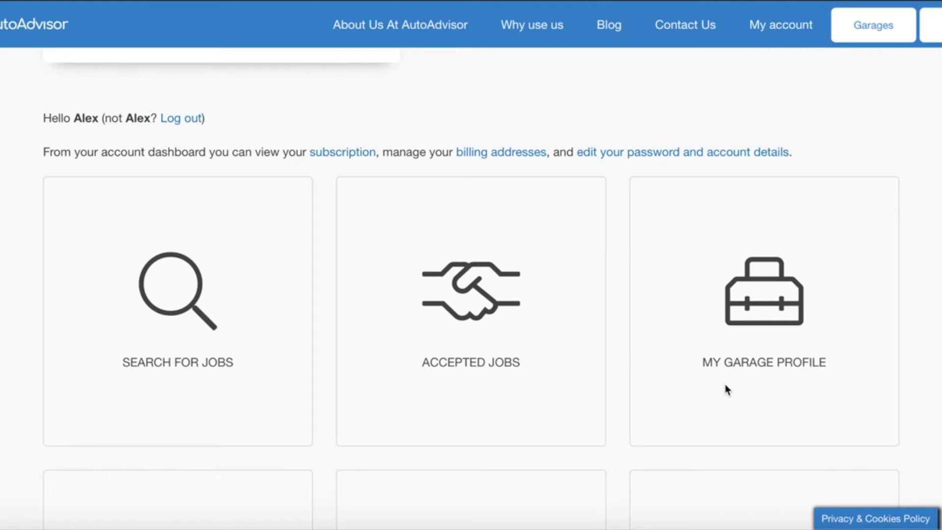
pyautogui.scroll(-3)
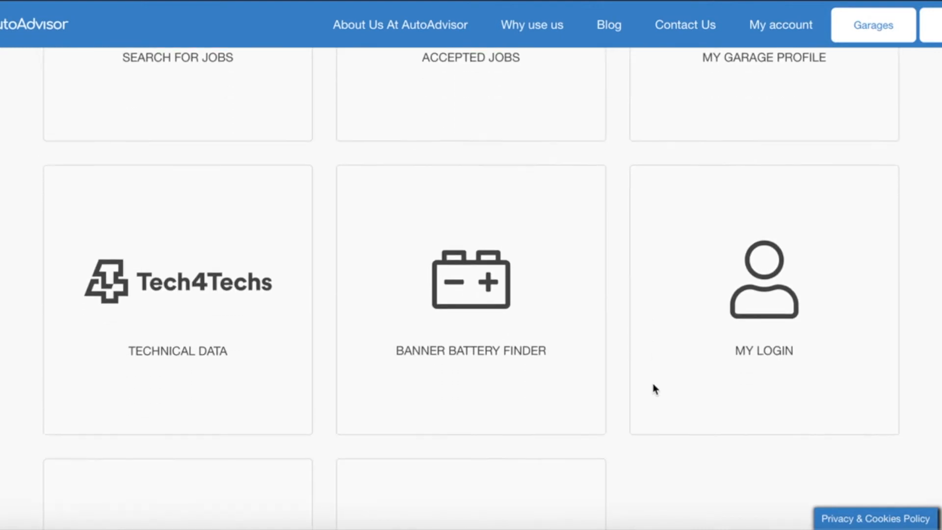
pyautogui.scroll(-3)
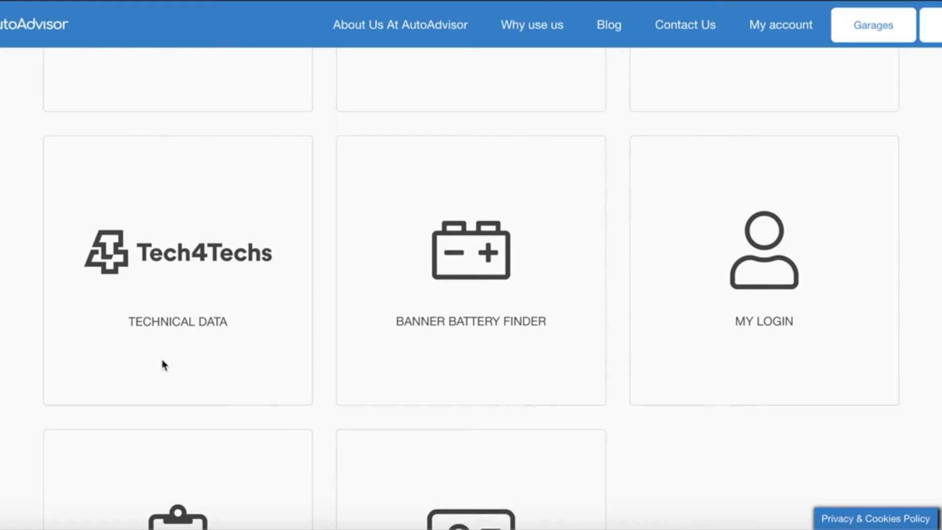
pyautogui.moveTo(260, 235)
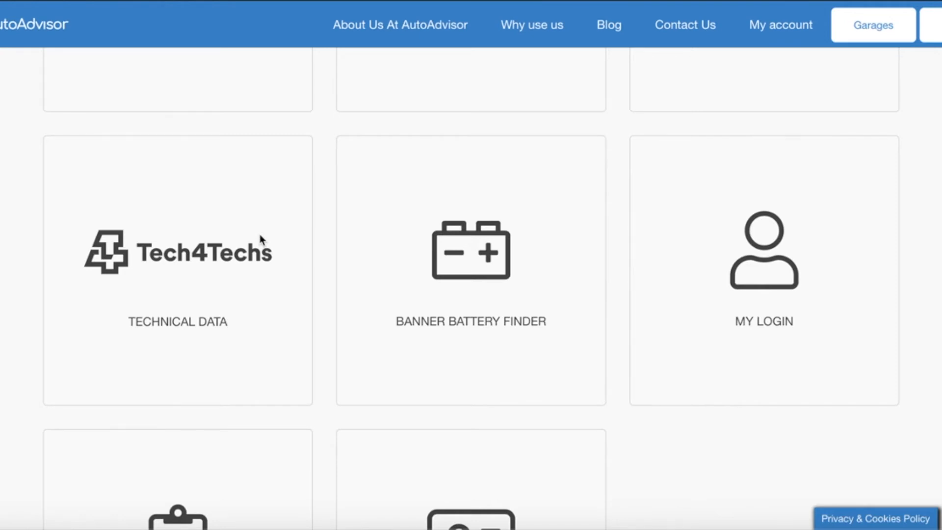
pyautogui.moveTo(307, 267)
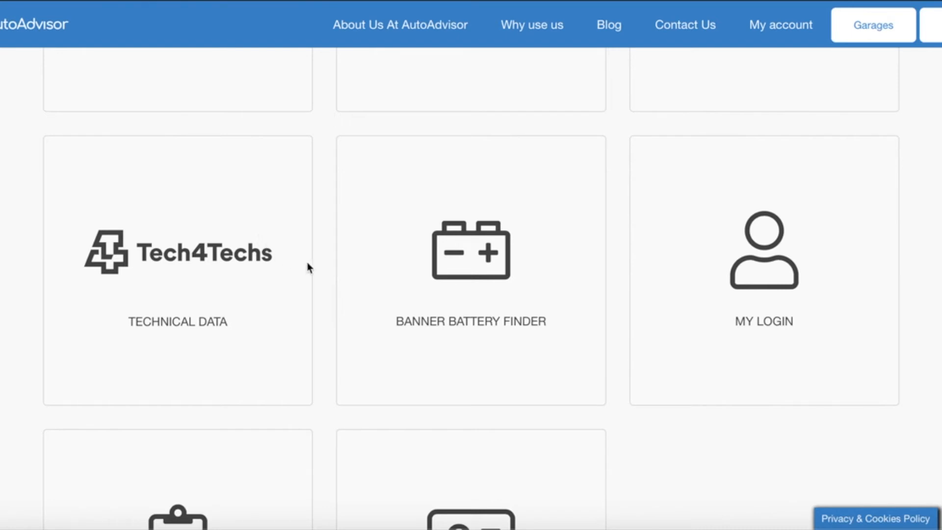
pyautogui.moveTo(427, 356)
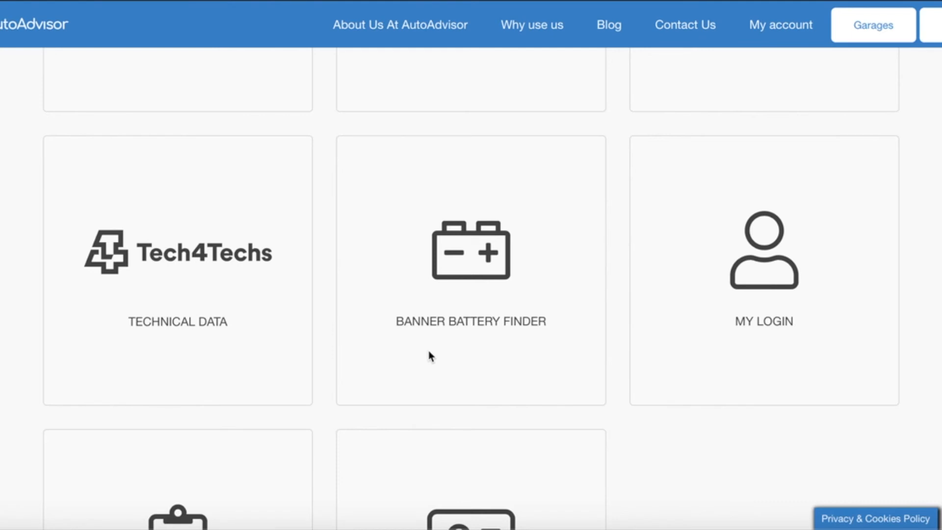
pyautogui.moveTo(687, 343)
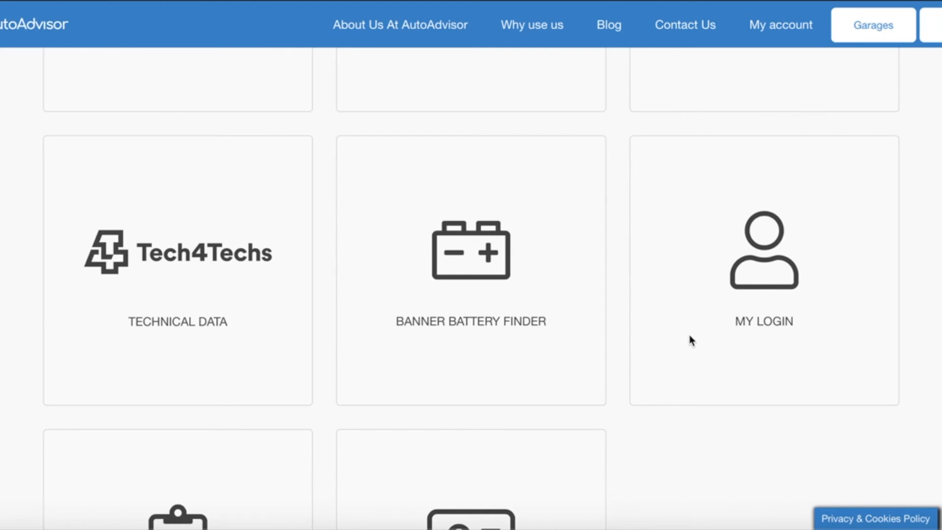
pyautogui.scroll(-3)
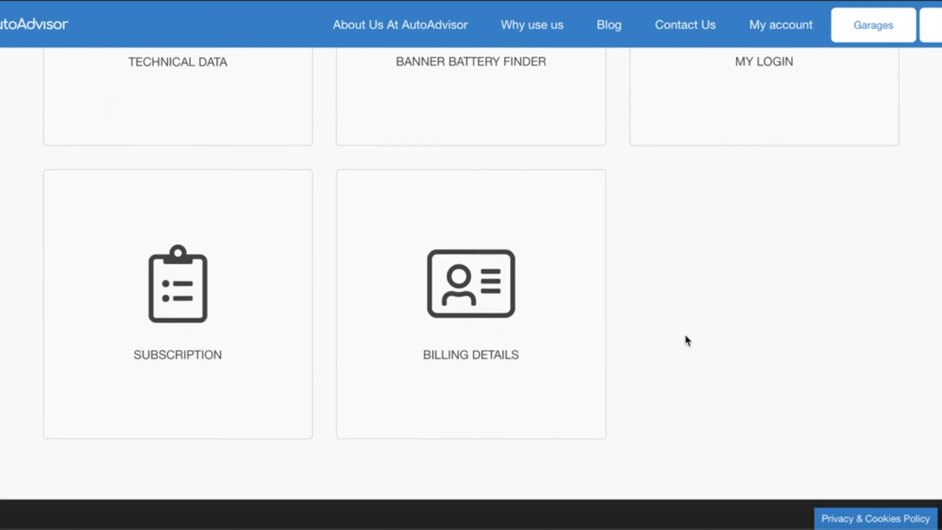
pyautogui.scroll(-3)
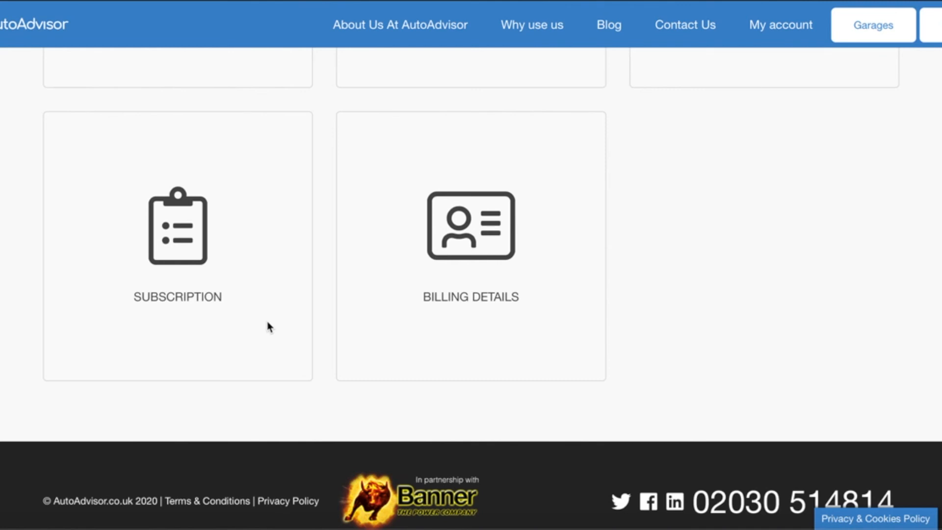
pyautogui.moveTo(430, 333)
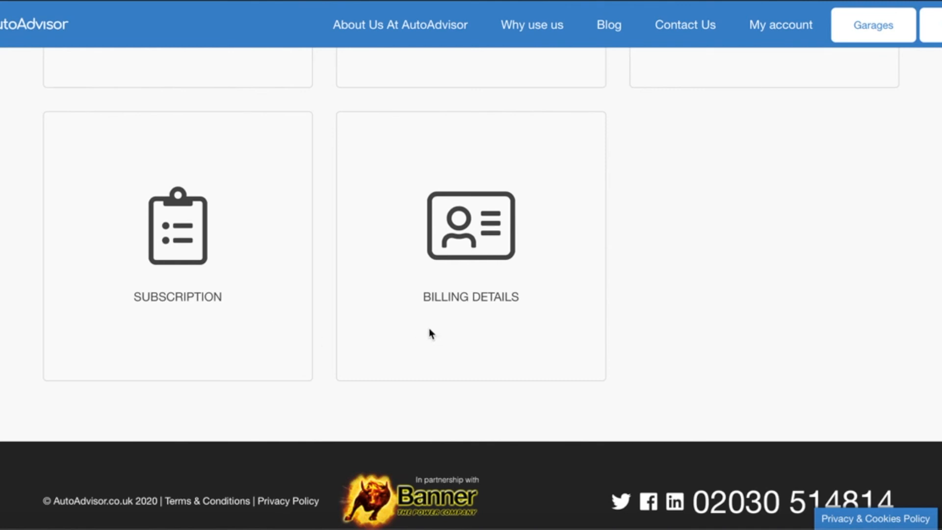
pyautogui.moveTo(427, 328)
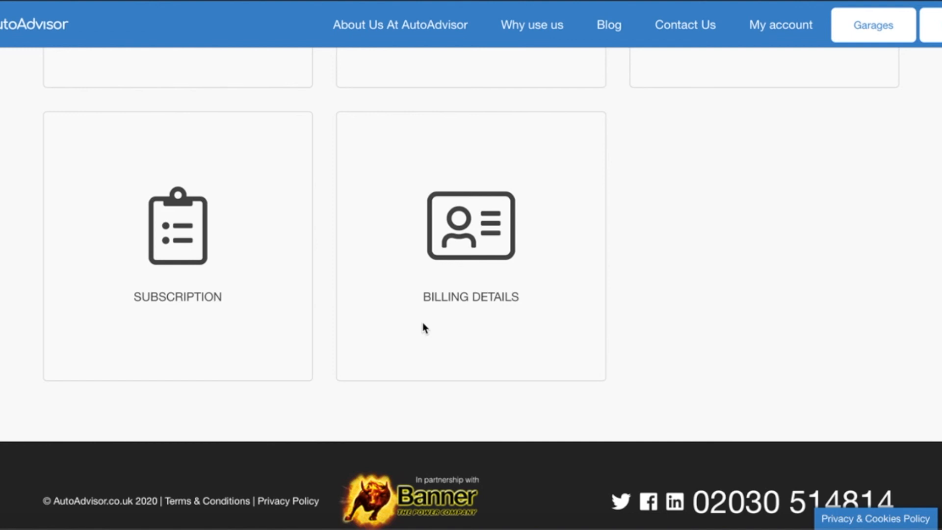
pyautogui.moveTo(586, 166)
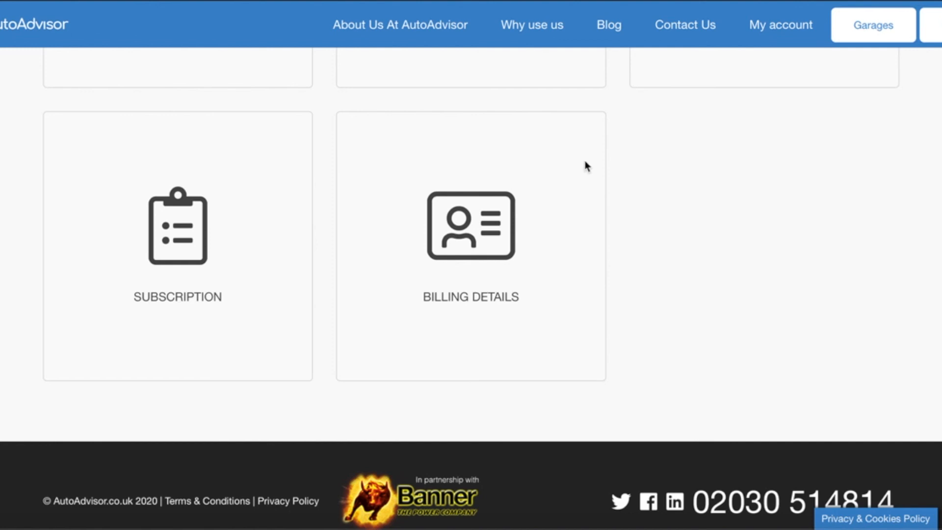